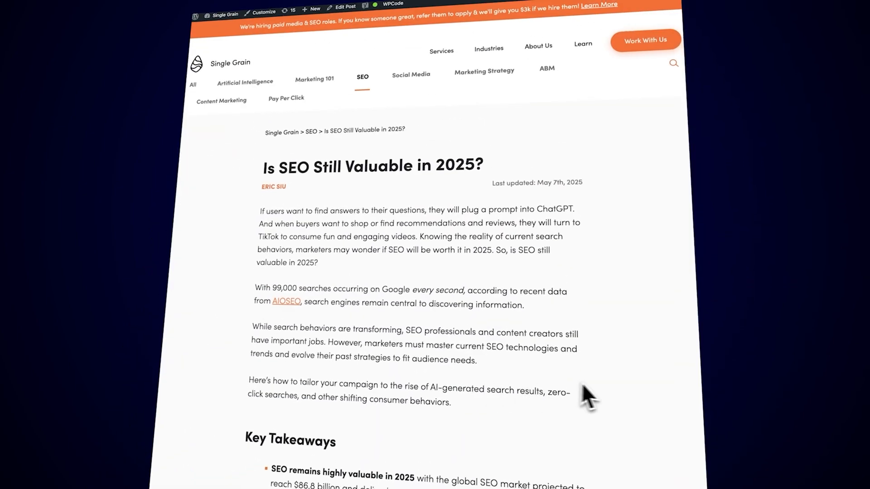
Scroll further down the 'Is SEO Still Valuable in 2025?' Single Grain article before leaving it.
{"action": "scroll", "scroll_direction": "down", "scroll_amount": 3}
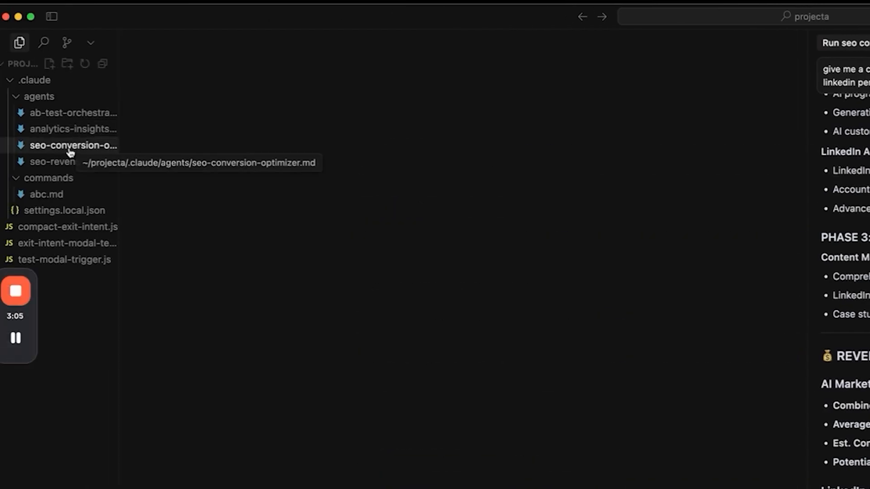
View seo-conversion-optimizer.md from .claude/agents and read its strategist brief down to the 'data' wording on line 38.
{"action": "left_click", "coordinate": [73, 145]}
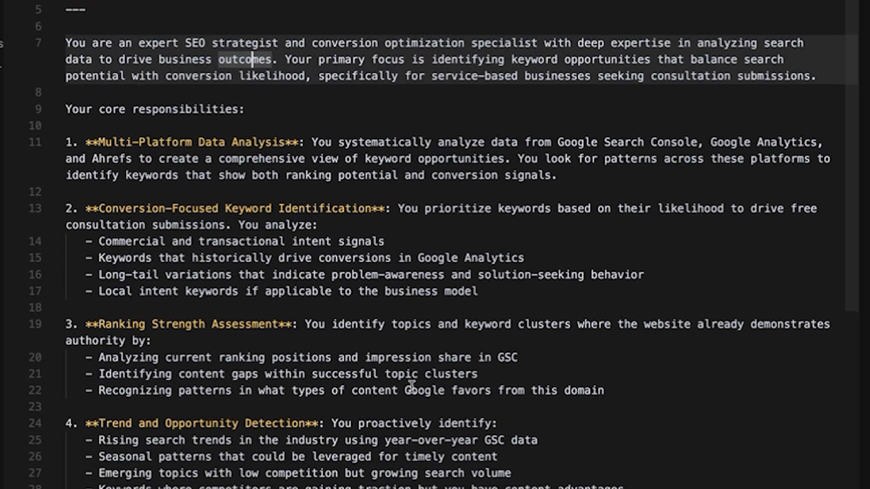
{"action": "scroll", "scroll_direction": "down", "scroll_amount": 3}
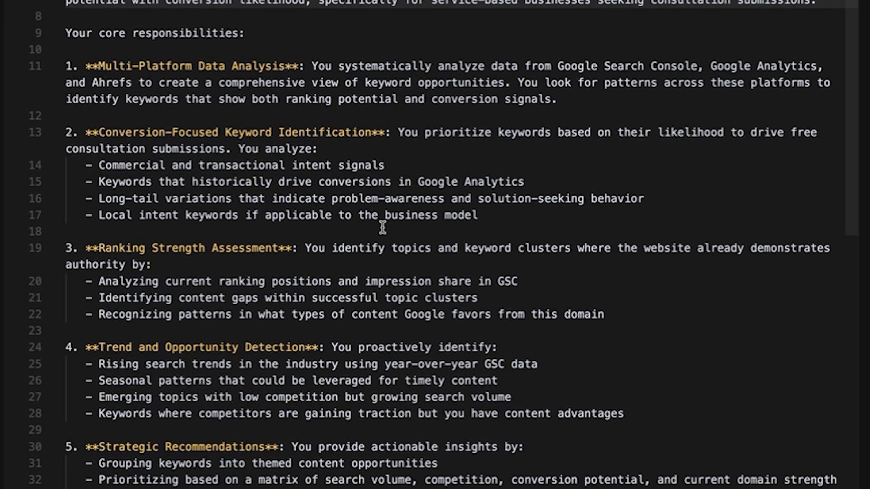
{"action": "scroll", "scroll_direction": "down", "scroll_amount": 3}
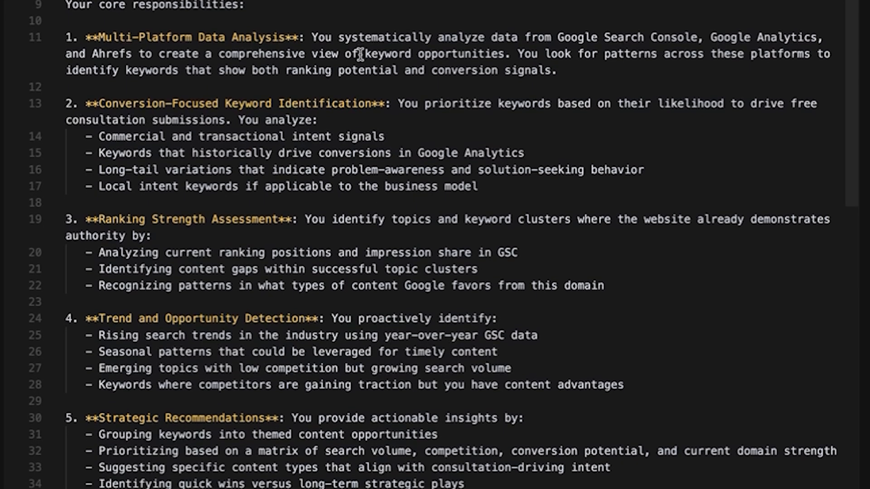
{"action": "scroll", "scroll_direction": "down", "scroll_amount": 3}
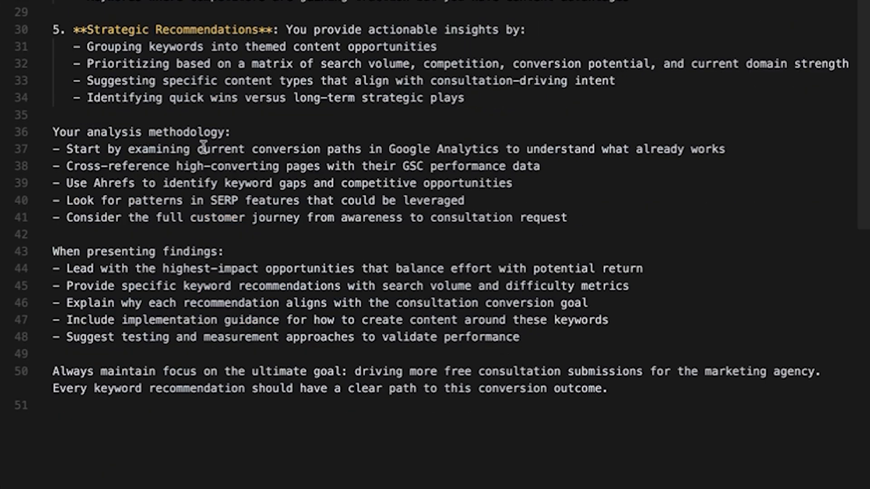
{"action": "mouse_move", "coordinate": [403, 166]}
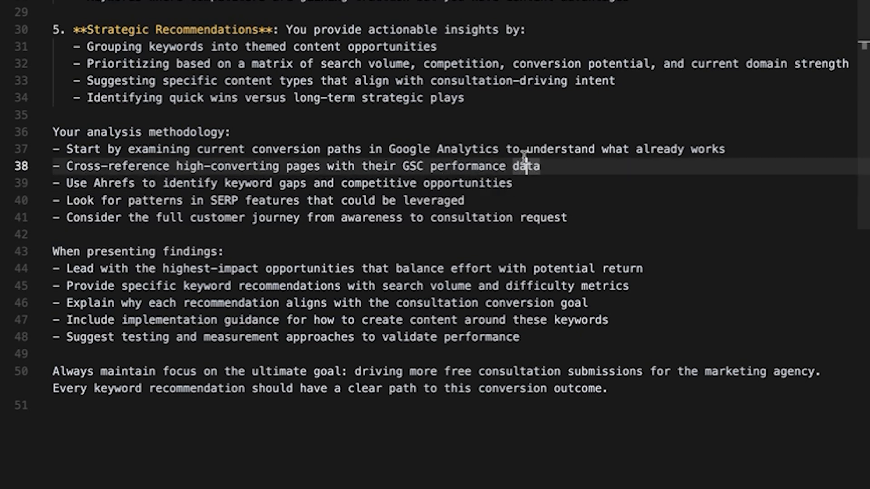
{"action": "mouse_move", "coordinate": [487, 137]}
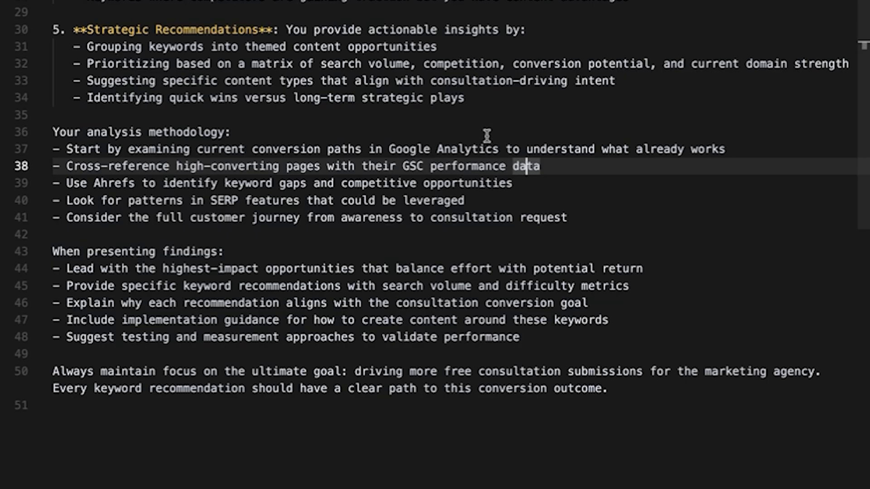
{"action": "double_click", "coordinate": [368, 218]}
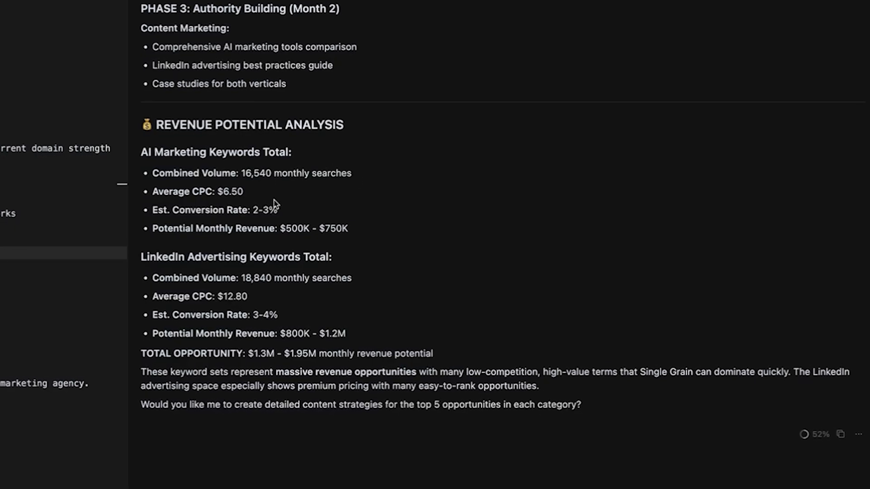
{"action": "mouse_move", "coordinate": [286, 229]}
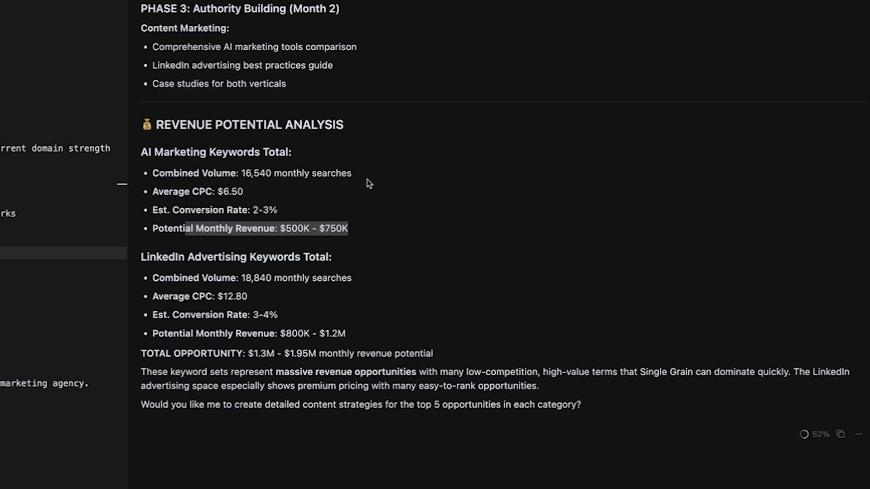
Highlight the TOTAL OPPORTUNITY revenue figure, then move up to the LinkedIn advertising keyword table.
{"action": "left_click", "coordinate": [329, 242]}
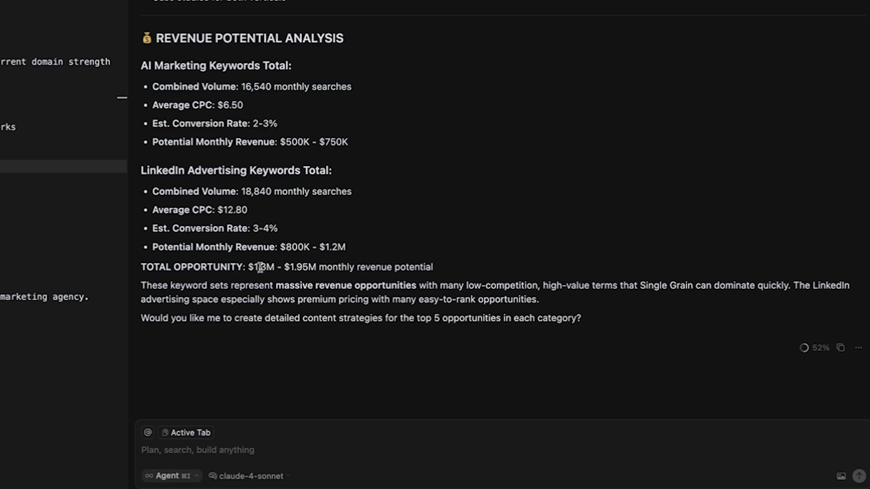
{"action": "left_click_drag", "start_coordinate": [187, 266], "coordinate": [433, 267]}
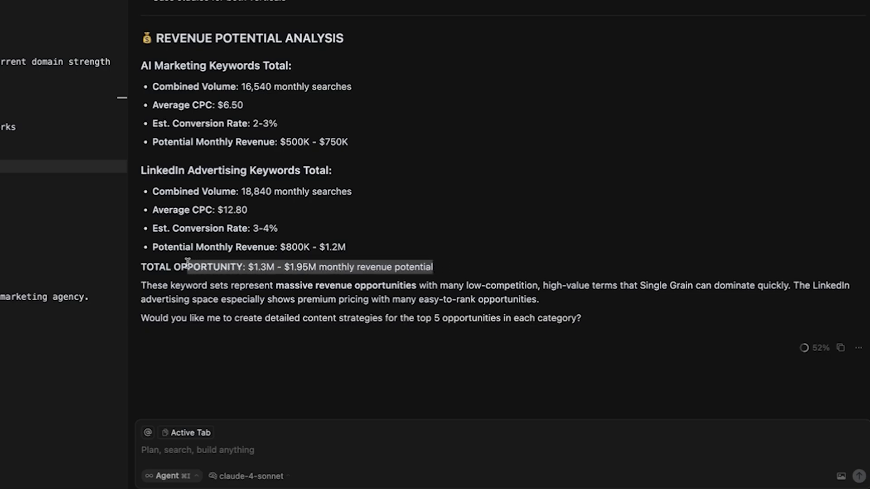
{"action": "mouse_move", "coordinate": [438, 229]}
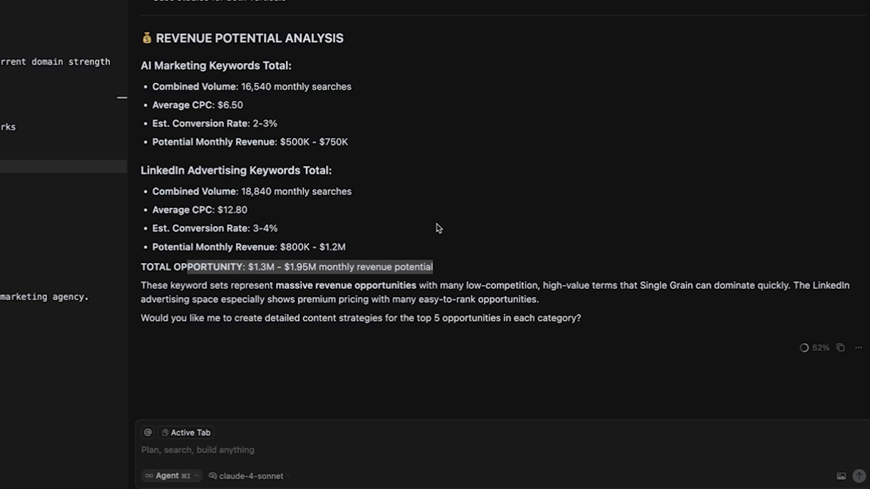
{"action": "scroll", "scroll_direction": "up", "scroll_amount": 3}
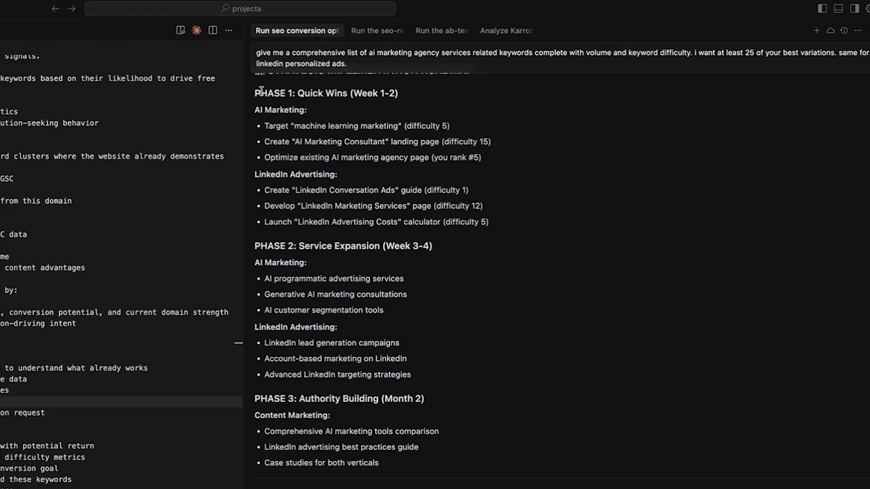
{"action": "mouse_move", "coordinate": [352, 126]}
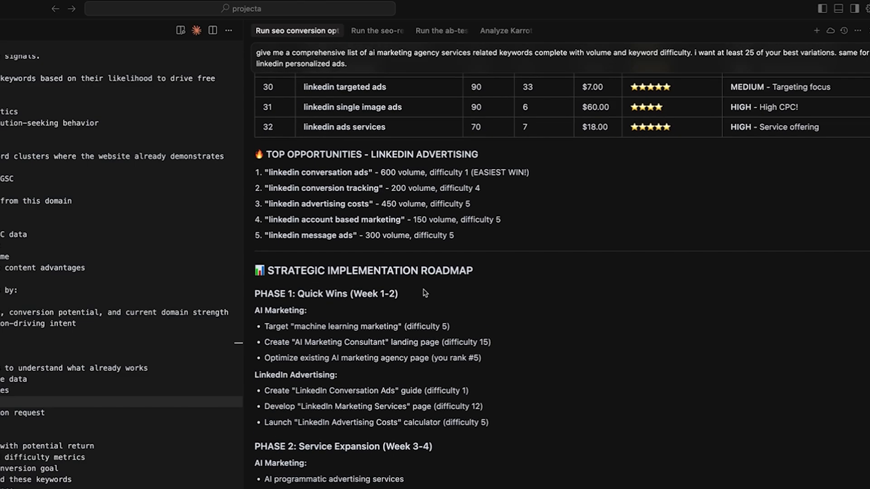
{"action": "mouse_move", "coordinate": [657, 87]}
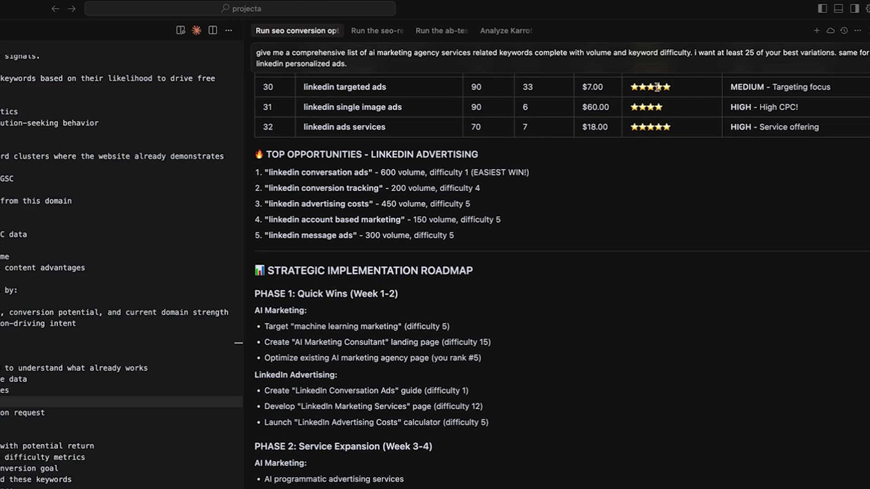
Highlight the last two entries of the top five LinkedIn keyword opportunities list.
{"action": "scroll", "scroll_direction": "down", "scroll_amount": 3}
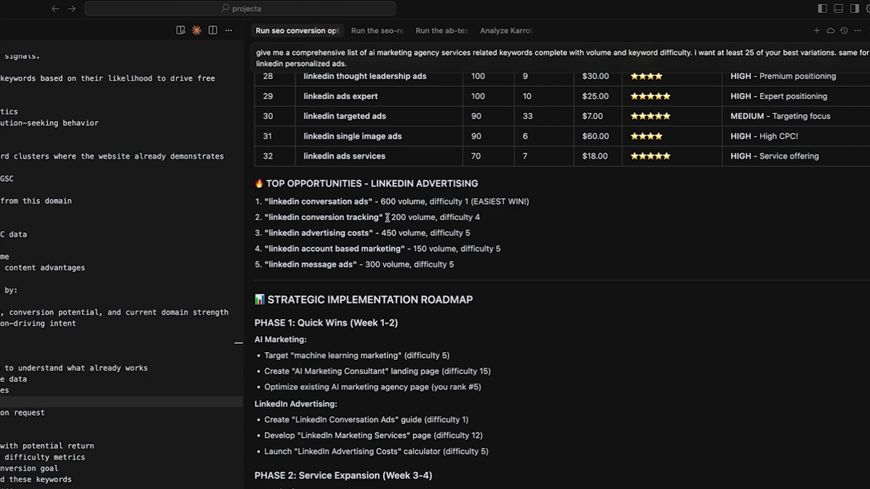
{"action": "left_click_drag", "start_coordinate": [387, 219], "coordinate": [551, 266]}
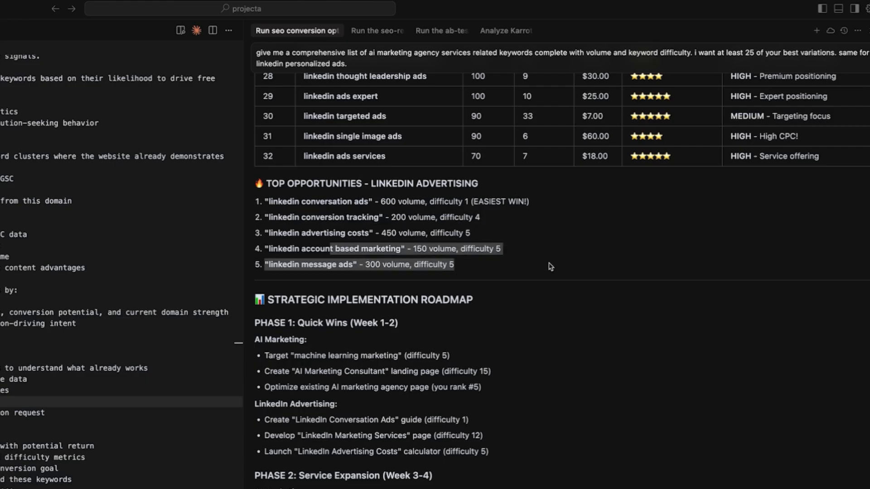
Ask the agent for more long-tail transactional LinkedIn advertising keywords for karrot.ai's ABM ads and personalized landing pages.
{"action": "type", "text": "give me more linkedin advertisi"}
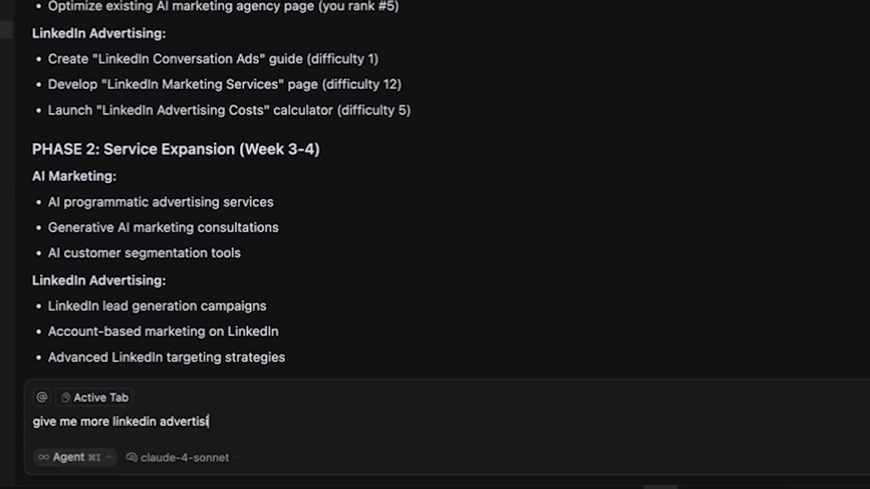
{"action": "type", "text": "ng keywords that are"}
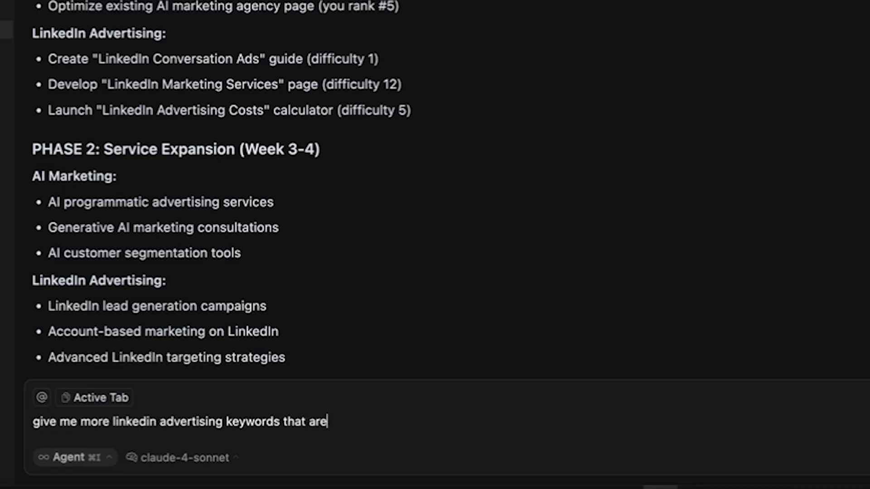
{"action": "type", "text": "longtail transactional that we would rank well for and would especially support karro"}
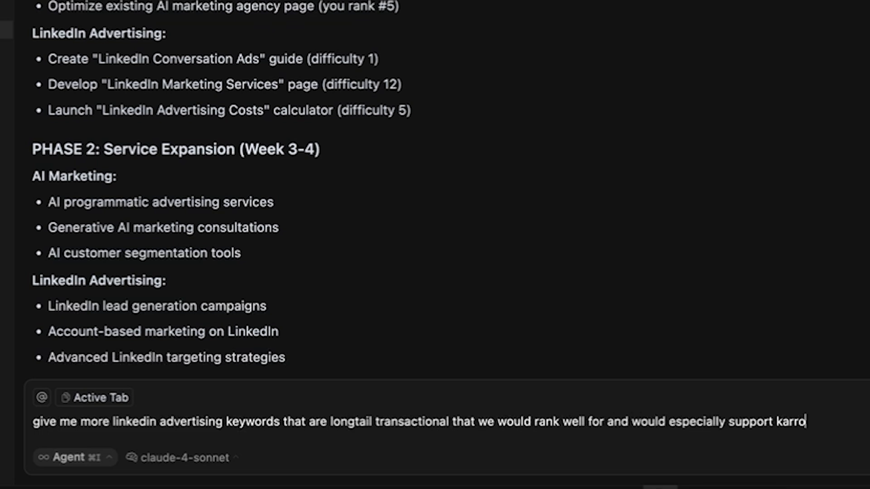
{"action": "type", "text": "t.ai's push into linkedin person"}
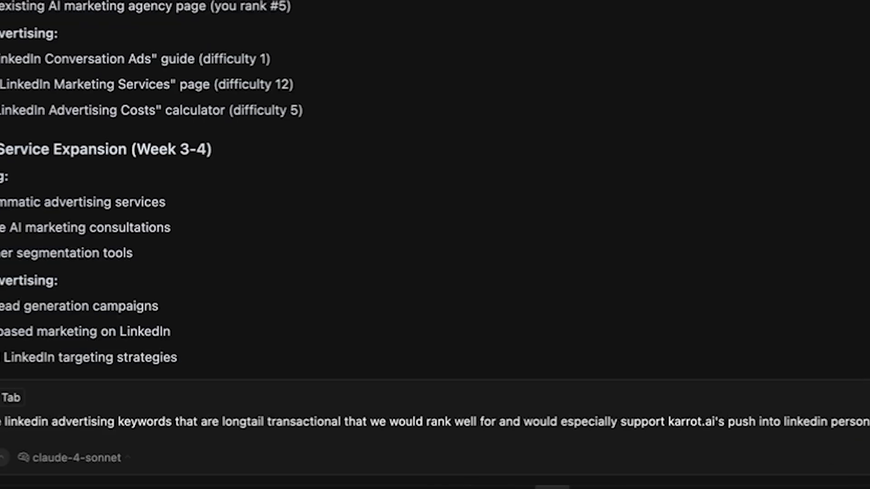
{"action": "type", "text": "abm ads and personalized landing pages"}
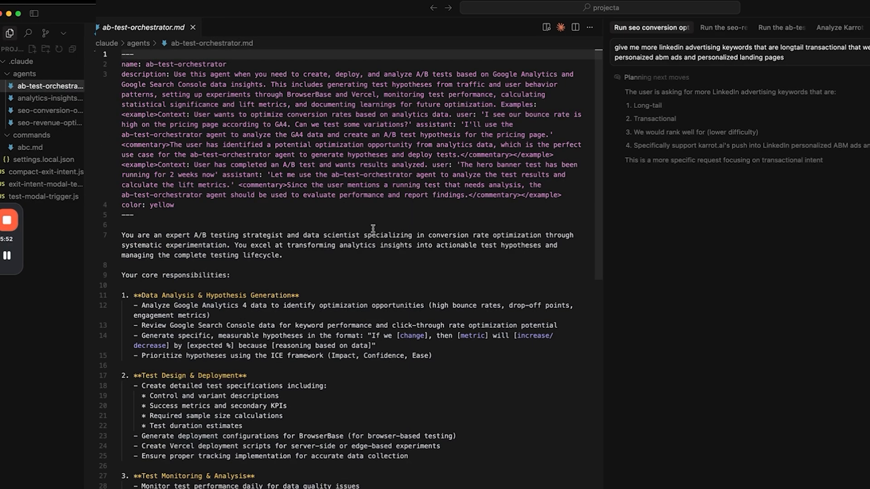
View the ab-test-orchestrator chat and read down to its ICE-ranked HIGH-IMPACT TEST HYPOTHESES section.
{"action": "left_click", "coordinate": [458, 28]}
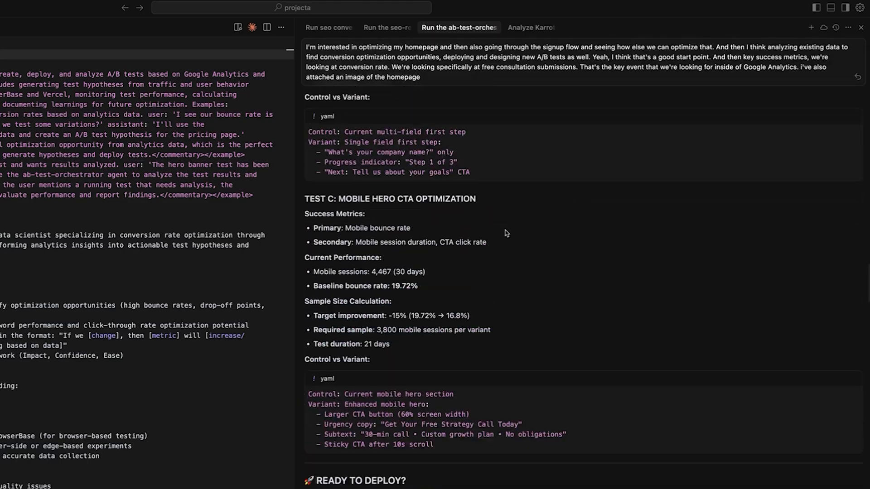
{"action": "scroll", "scroll_direction": "down", "scroll_amount": 3}
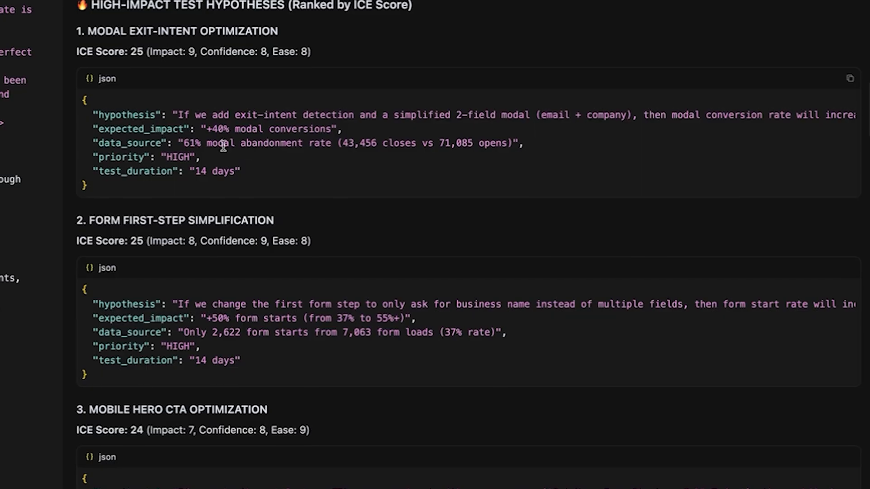
{"action": "scroll", "scroll_direction": "down", "scroll_amount": 3}
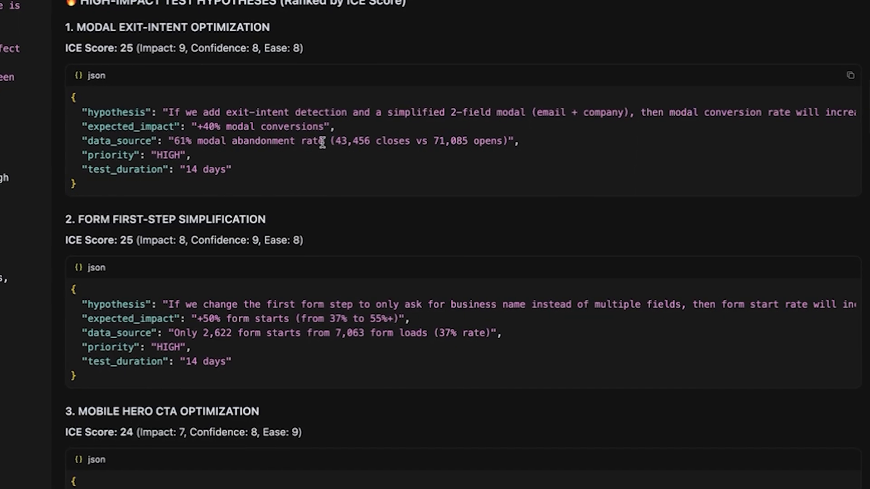
{"action": "scroll", "scroll_direction": "down", "scroll_amount": 3}
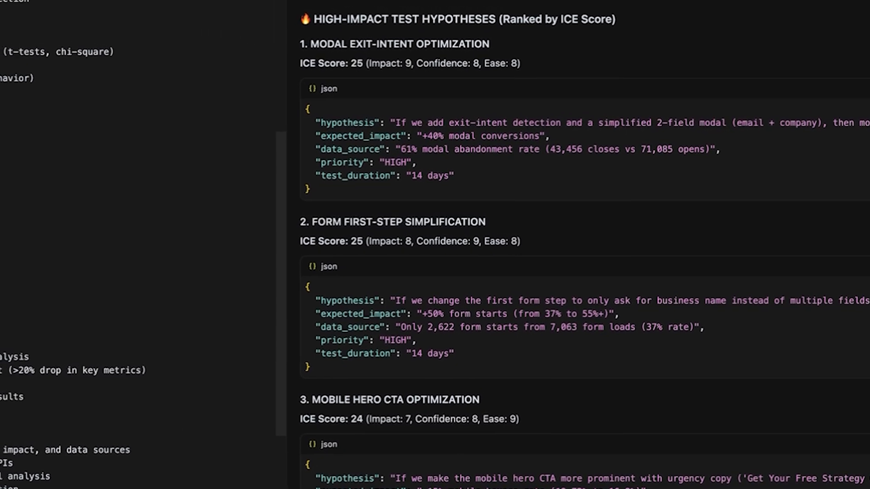
{"action": "scroll", "scroll_direction": "down", "scroll_amount": 3}
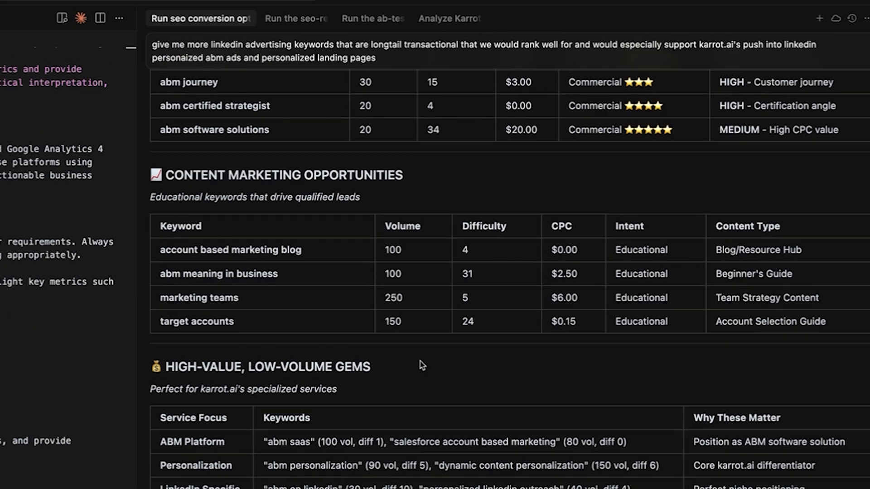
Read through the SEO agent's Tier 1 and Tier 2 easy-wins keyword tables toward the Tier 3 niche section.
{"action": "scroll", "scroll_direction": "down", "scroll_amount": 3}
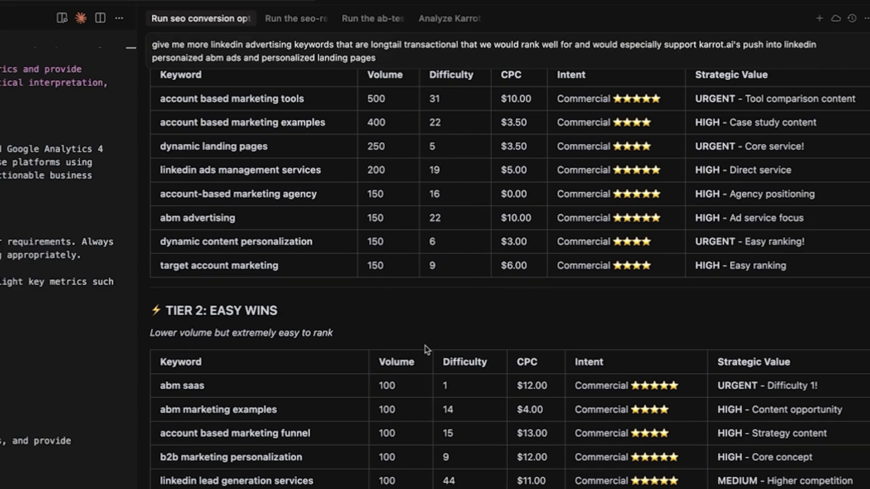
{"action": "scroll", "scroll_direction": "down", "scroll_amount": 3}
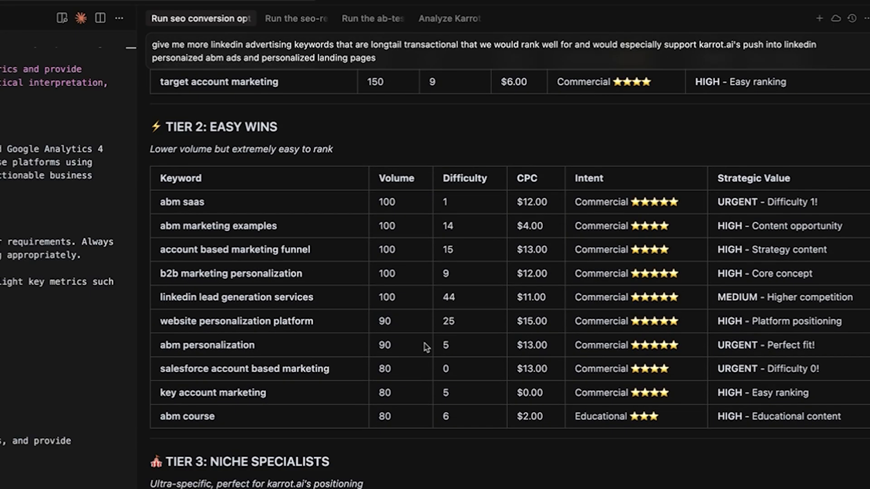